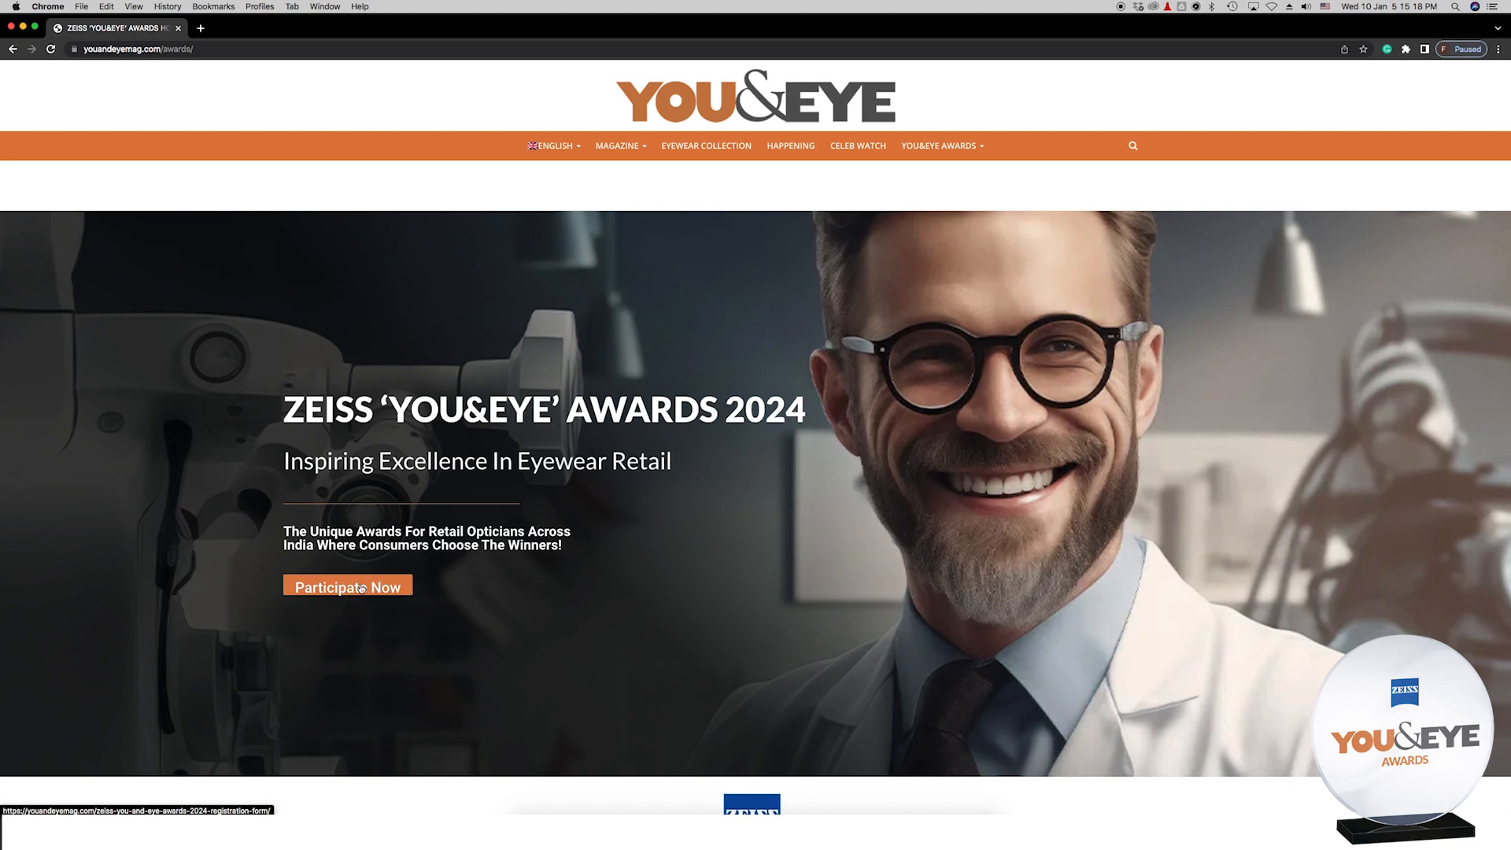
Step: Start participation from the awards banner to reach the ZEISS YOU&EYE Awards 2024 registration form
left_click(346, 587)
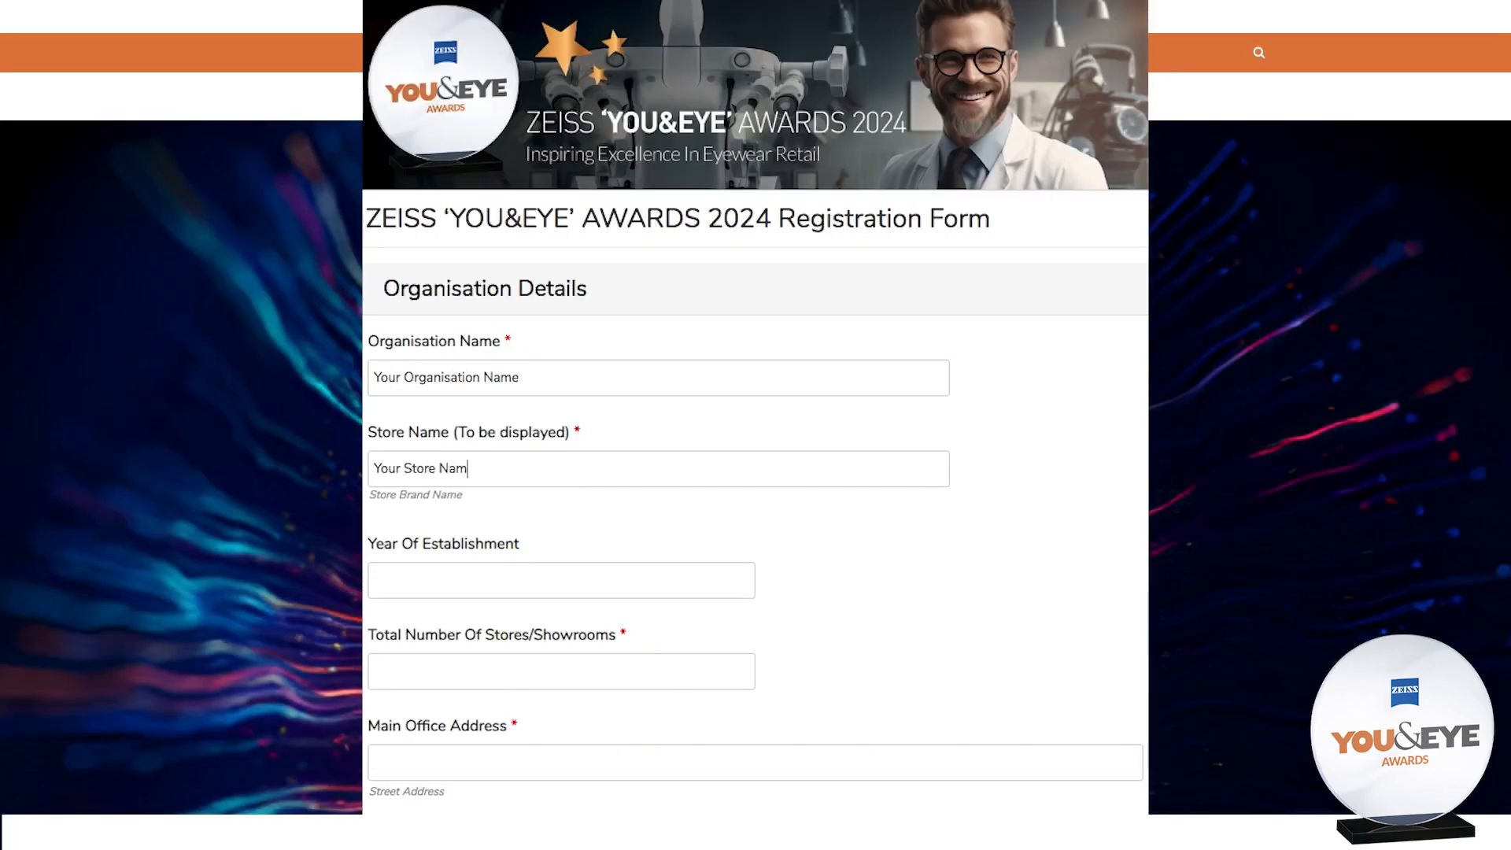
type("2007")
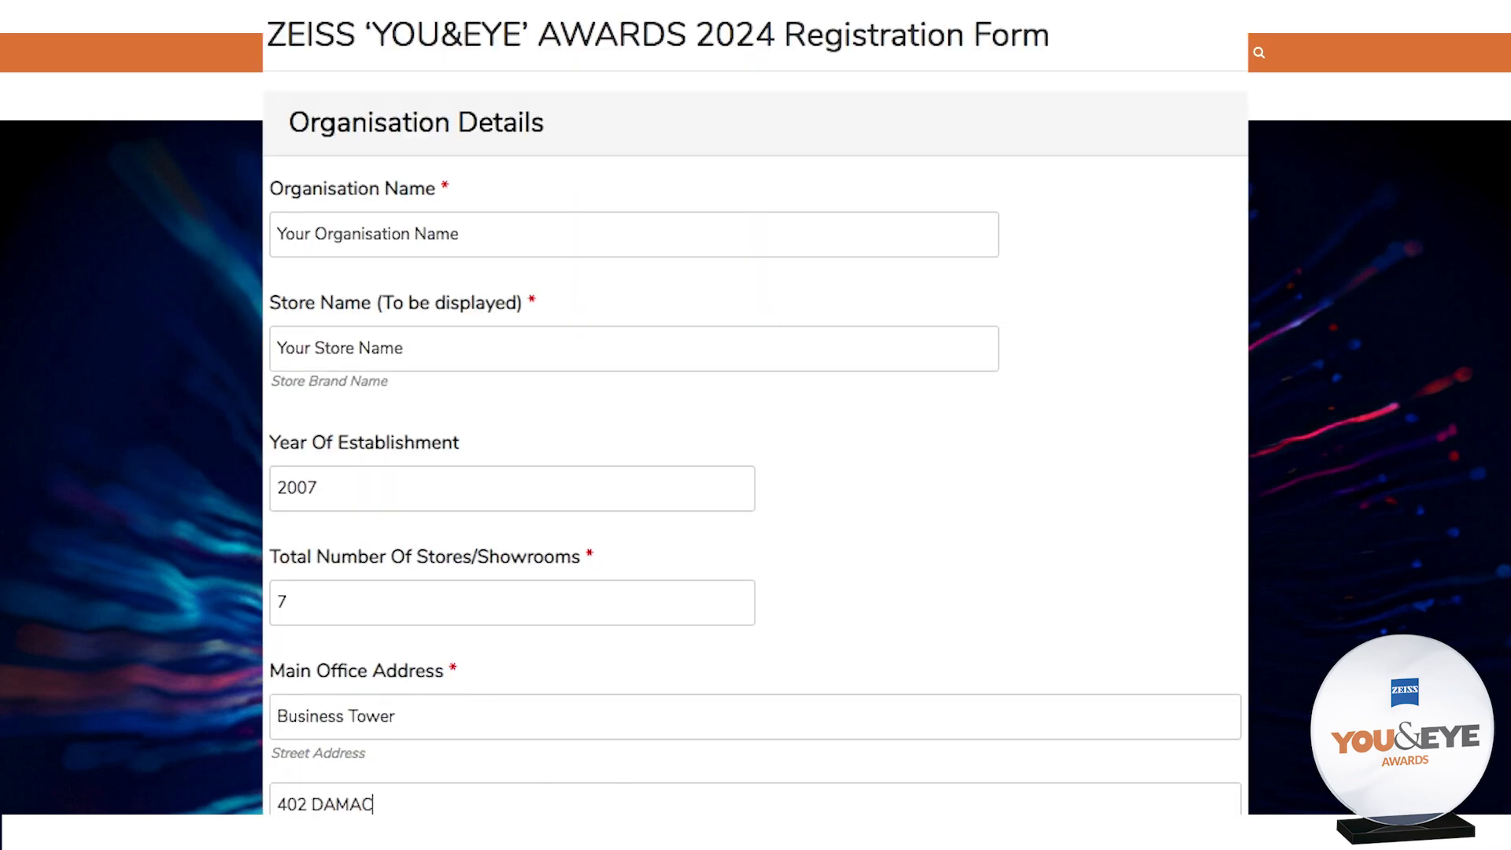
scroll("down", 3)
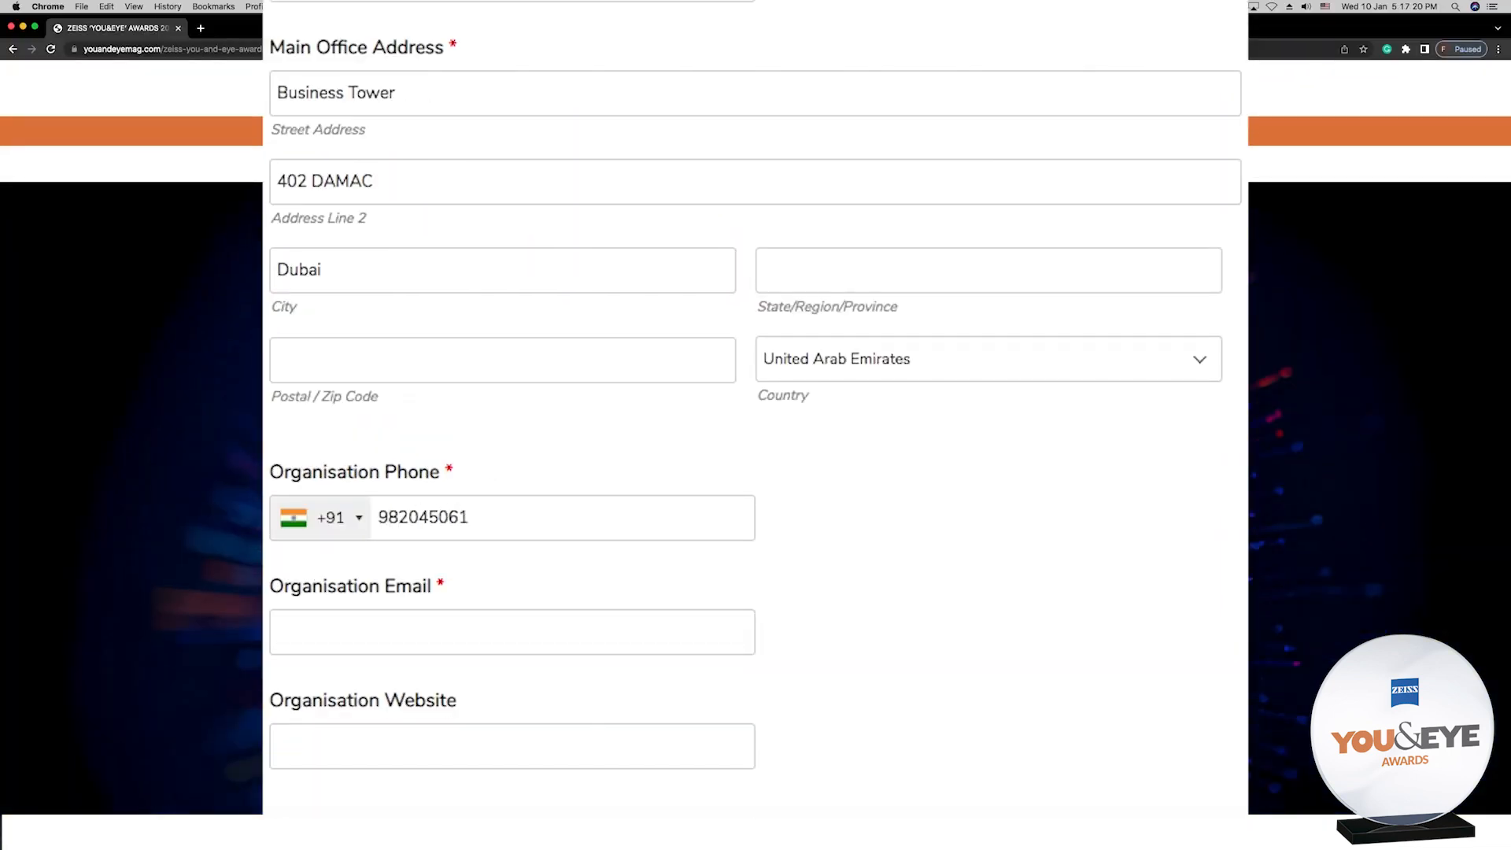
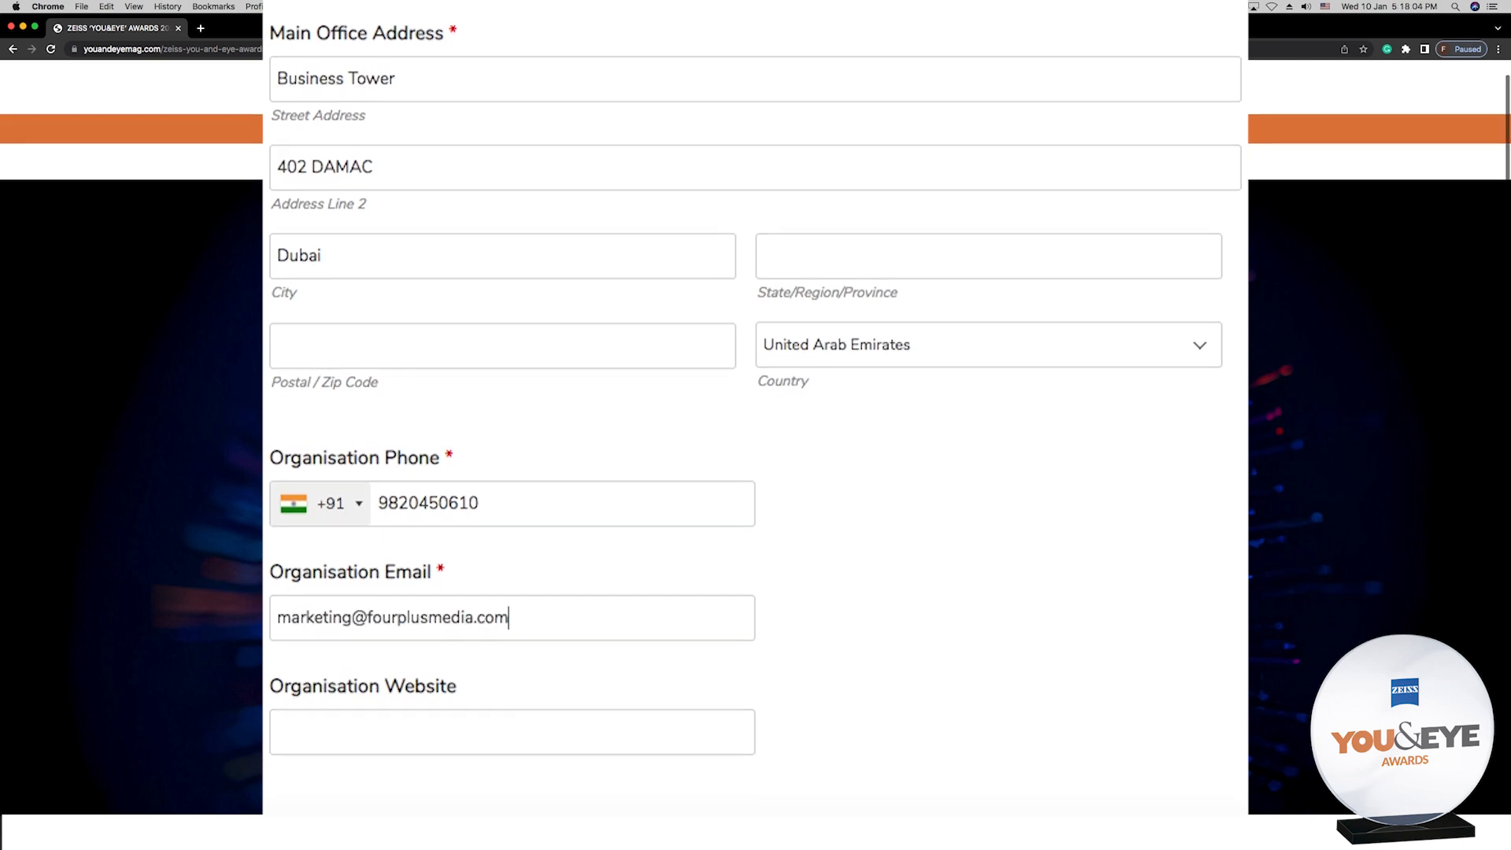
type("www.fourplusm")
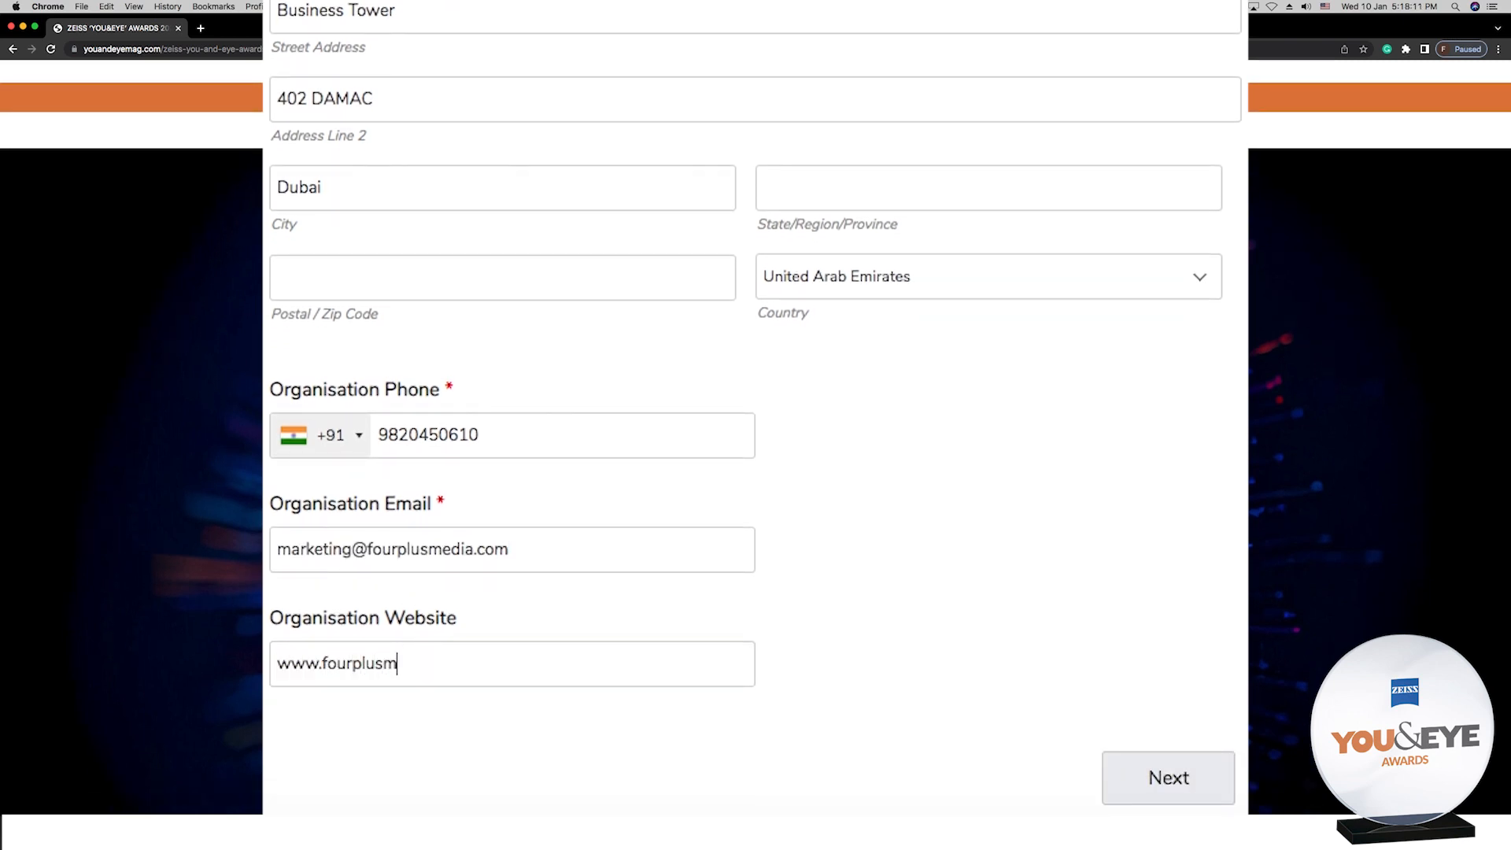
type("edia.com")
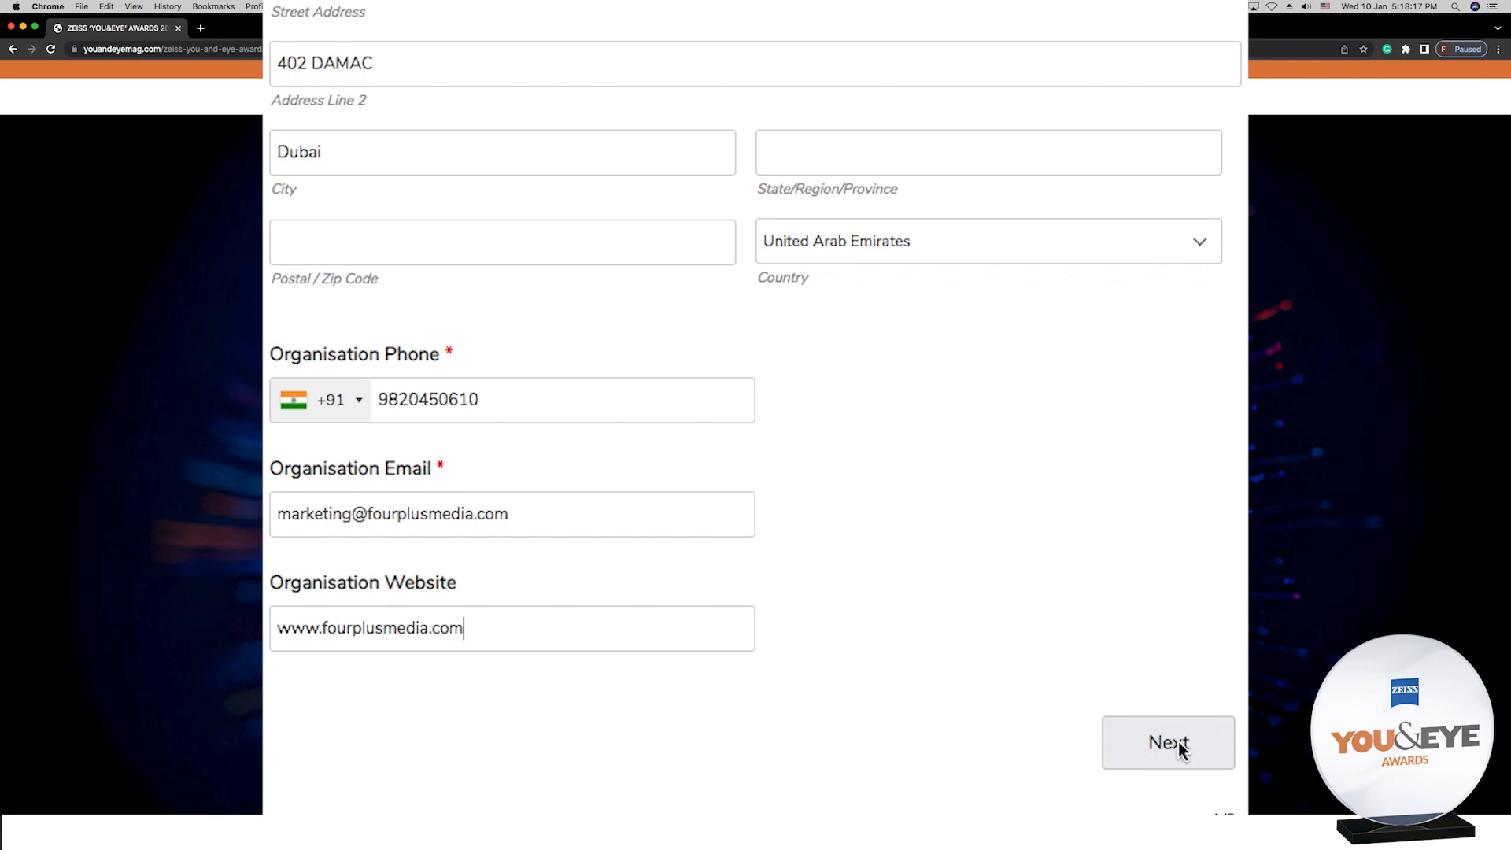
left_click(1166, 742)
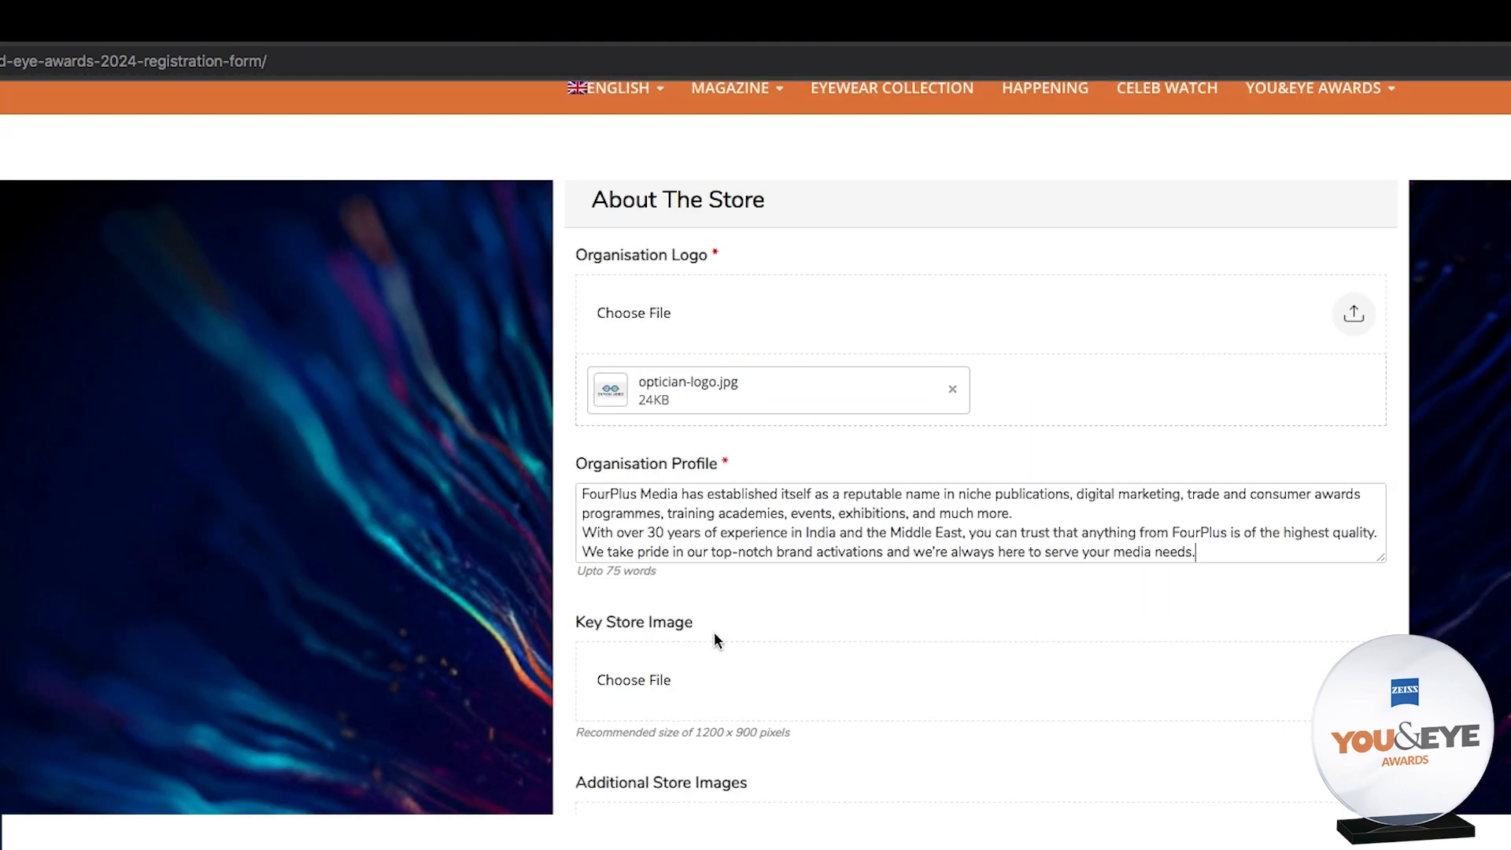
Step: Choose an image file to upload as the key store image
left_click(633, 680)
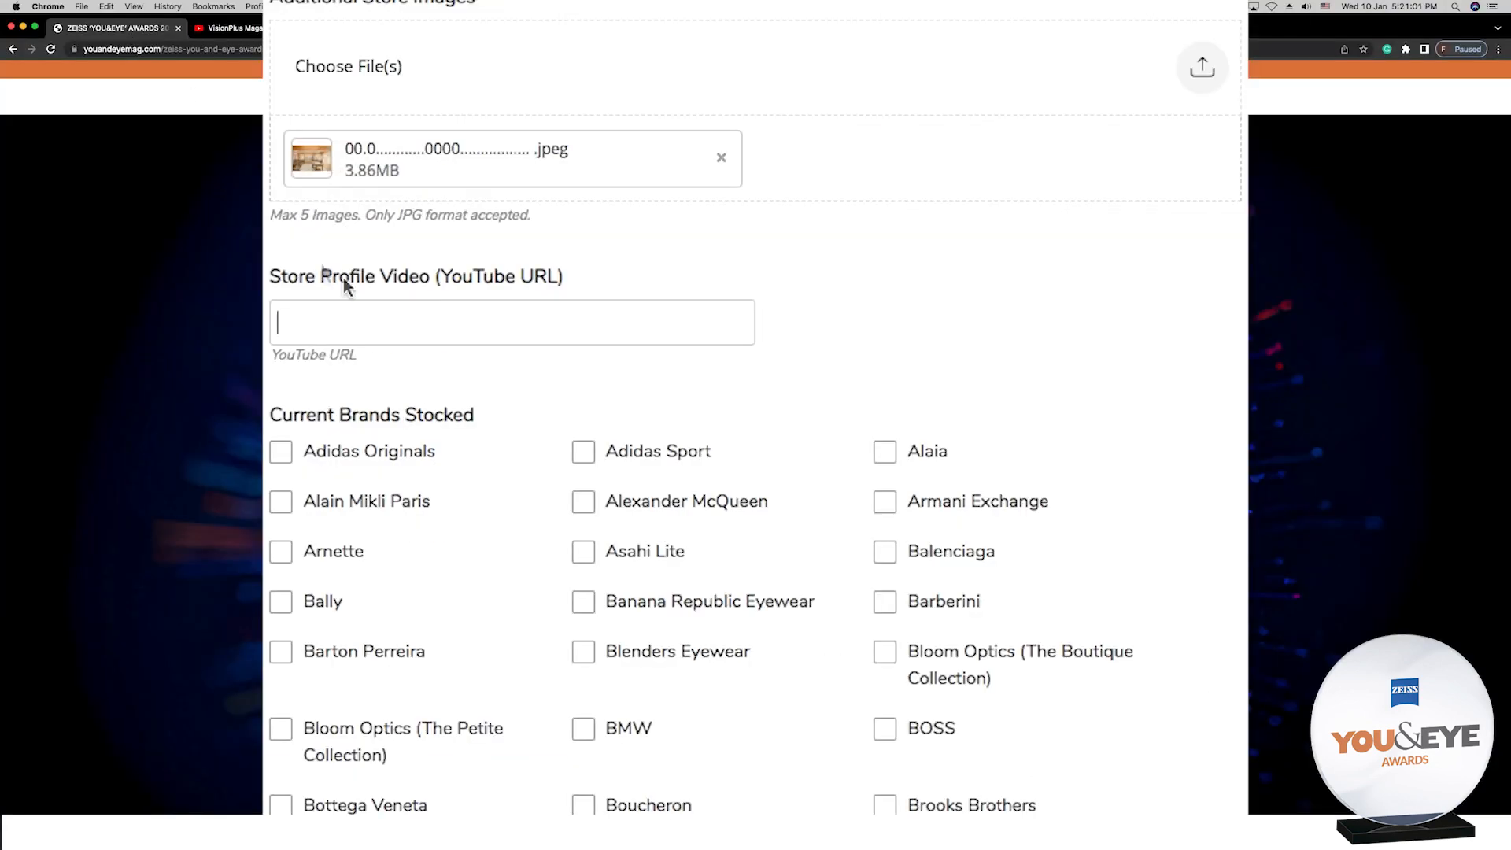
type("https://www.youtube.com/@visionplusmagazine6566")
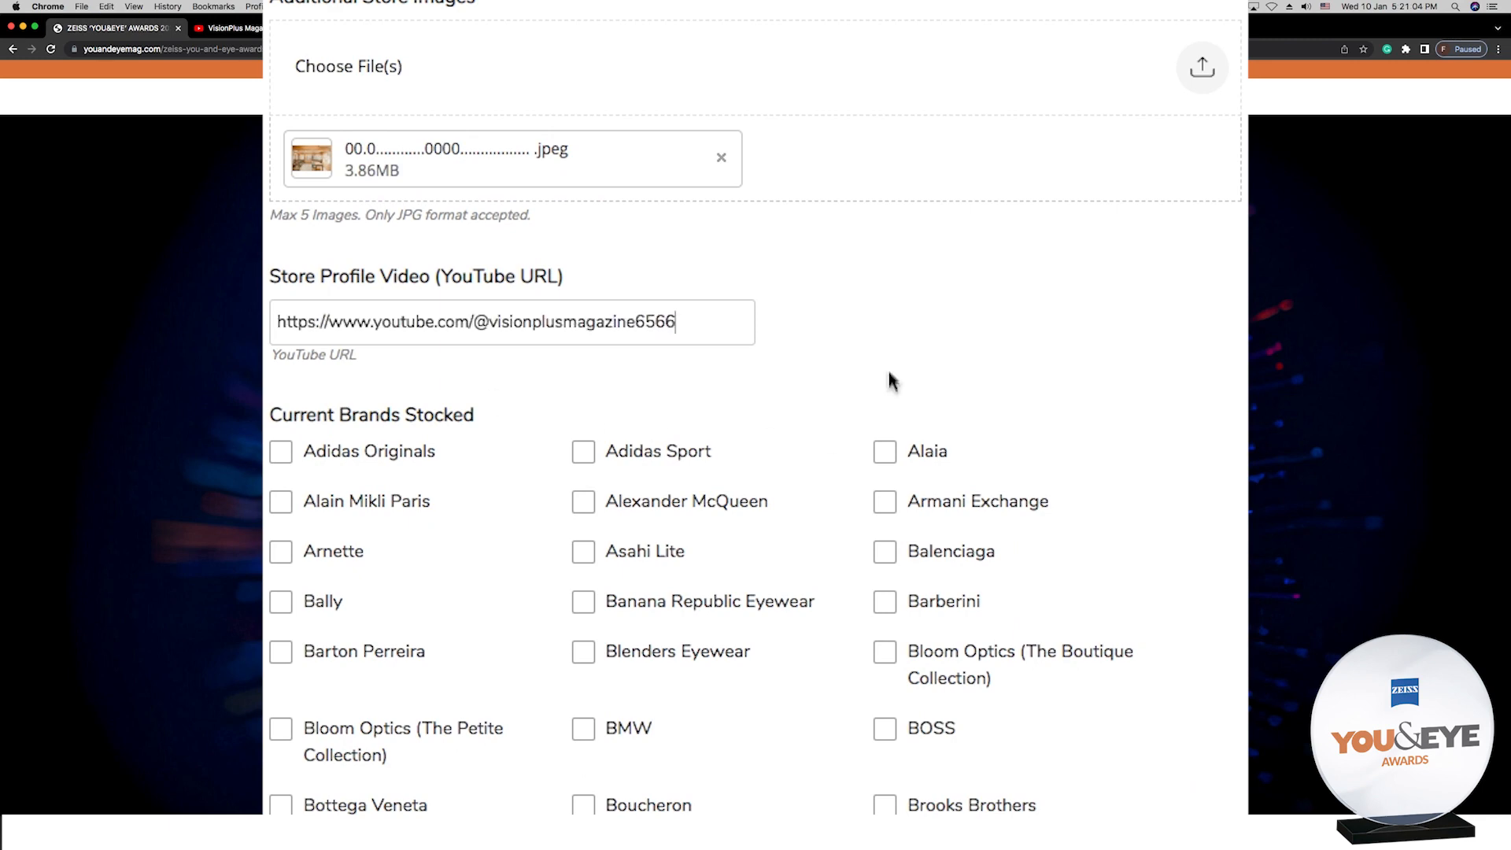
scroll("down", 3)
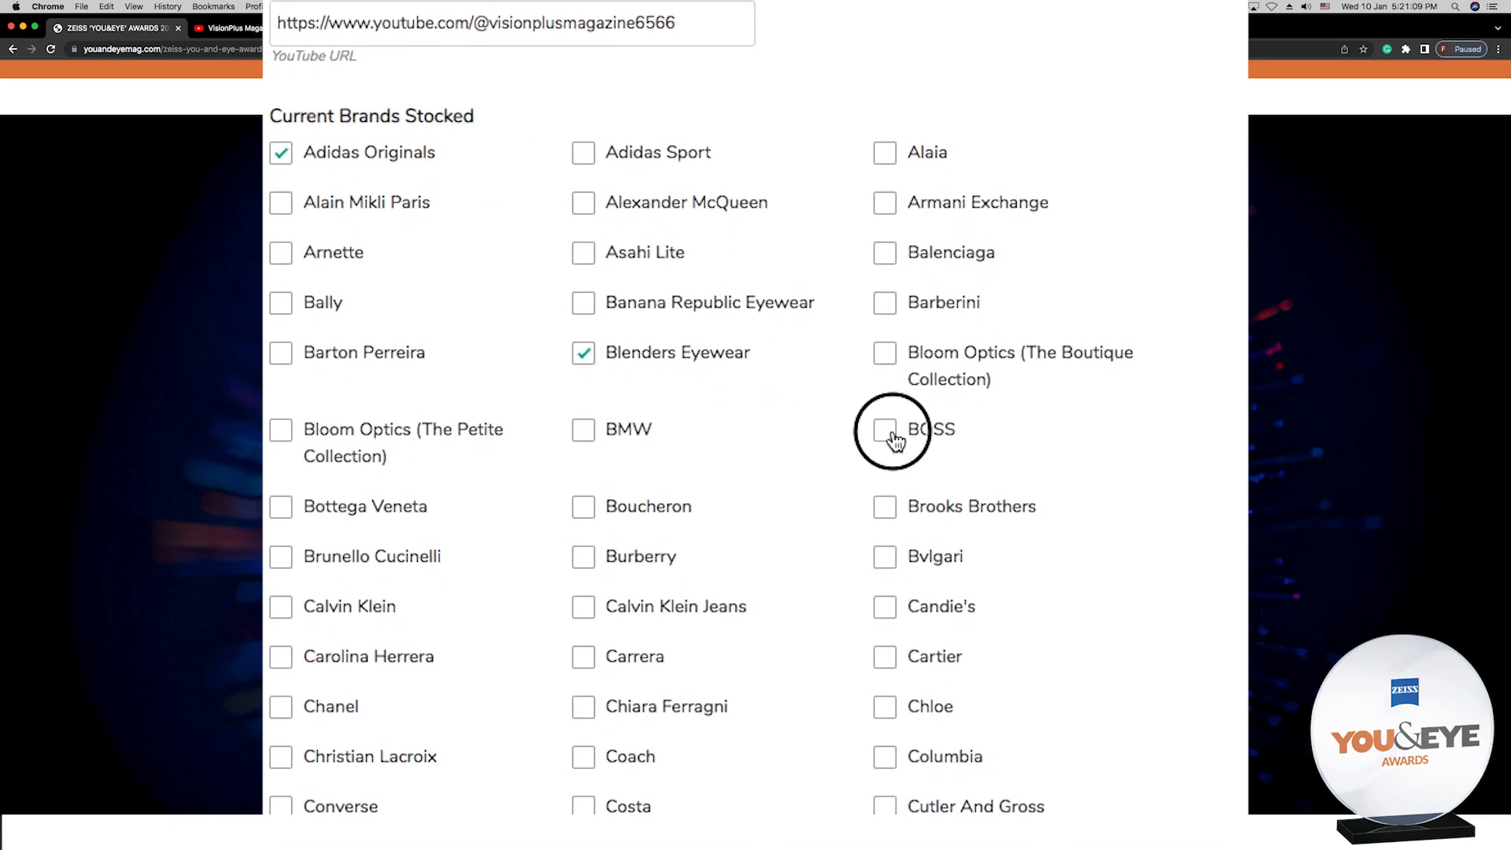
scroll("down", 3)
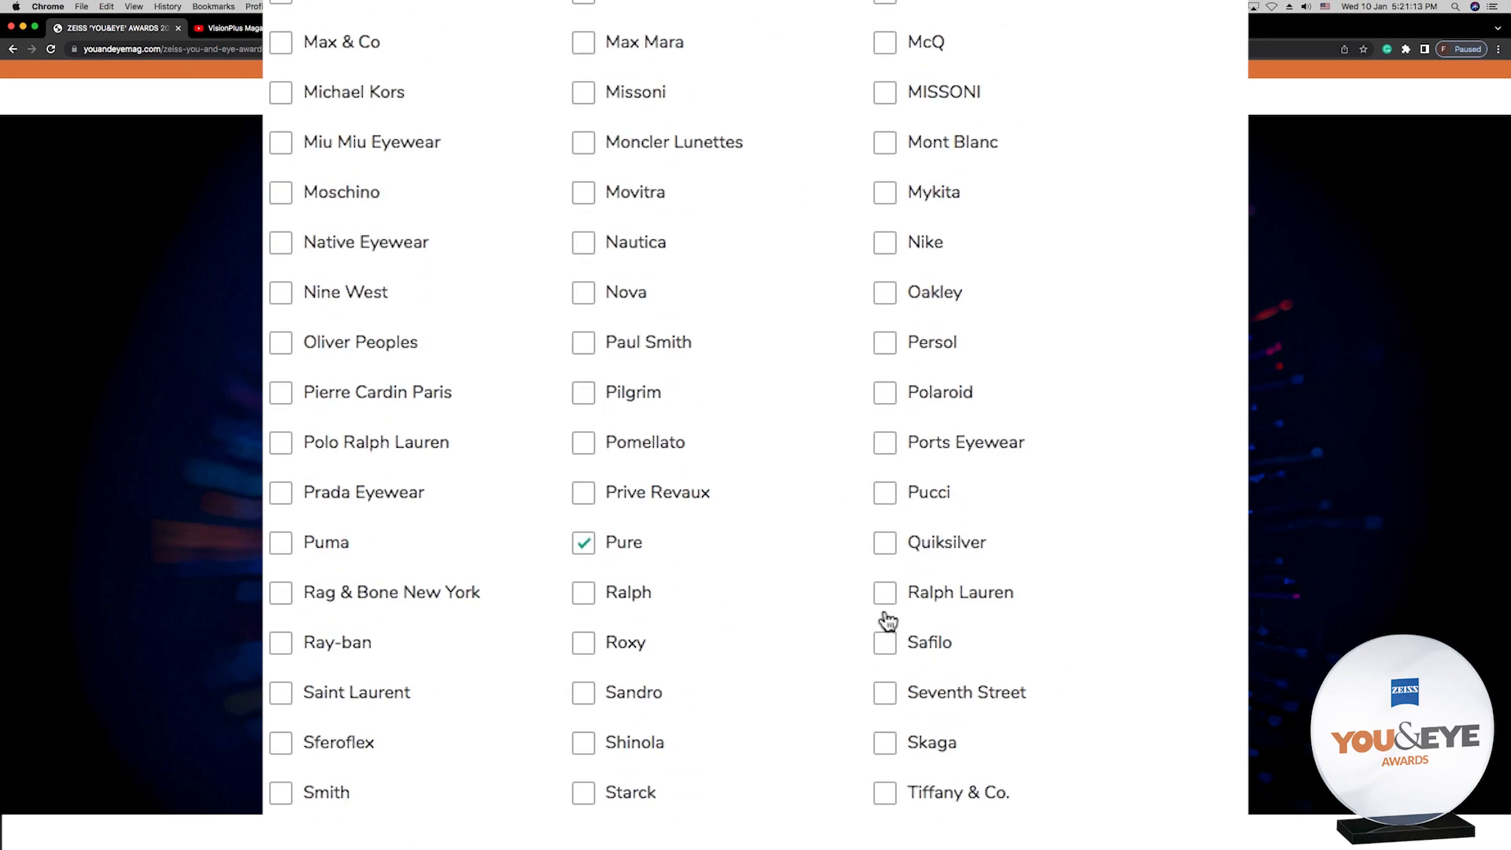
scroll("down", 3)
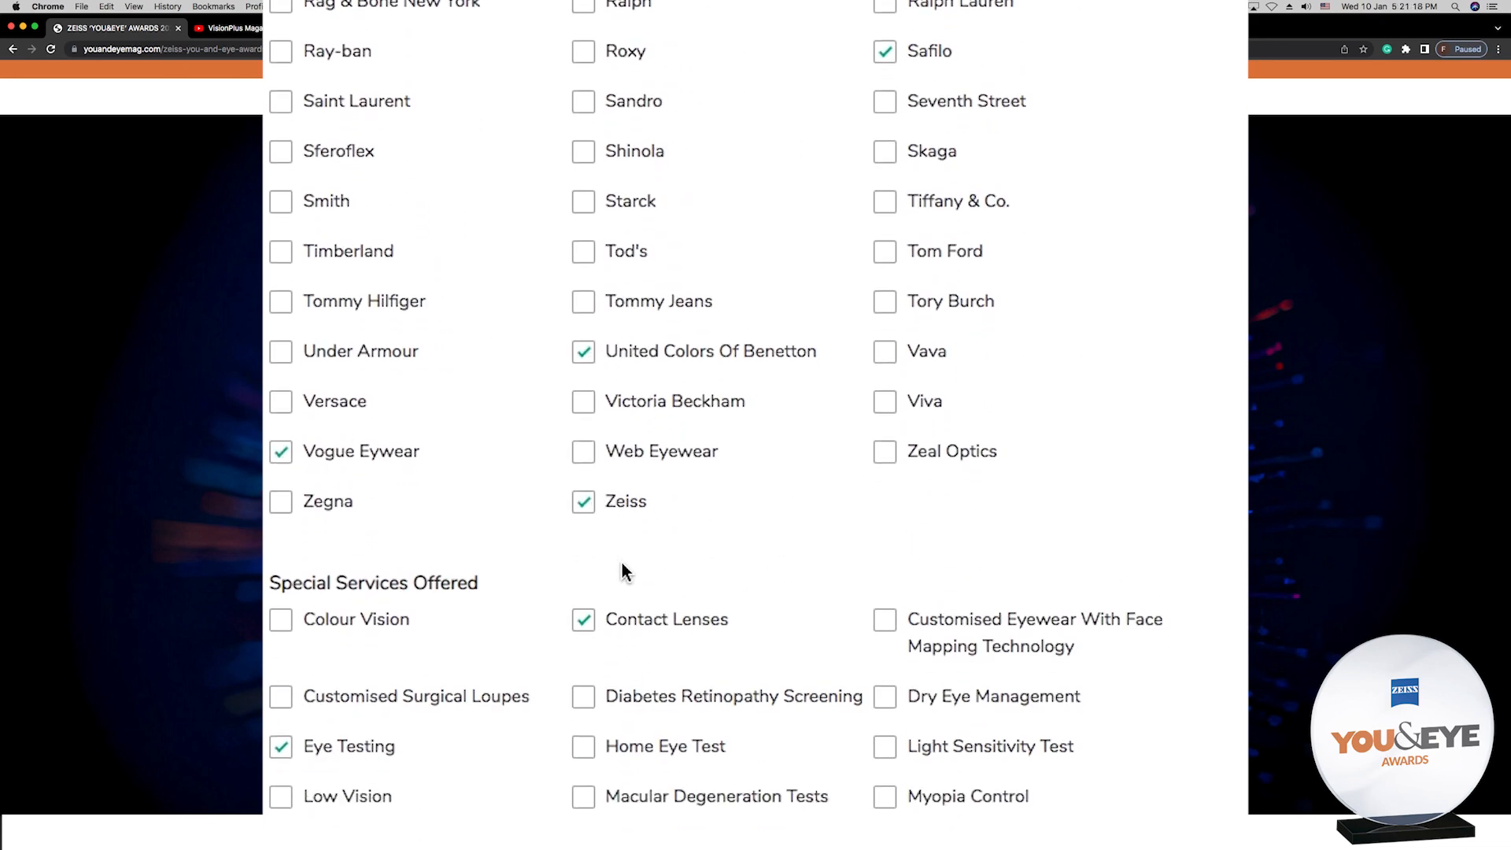
scroll("down", 3)
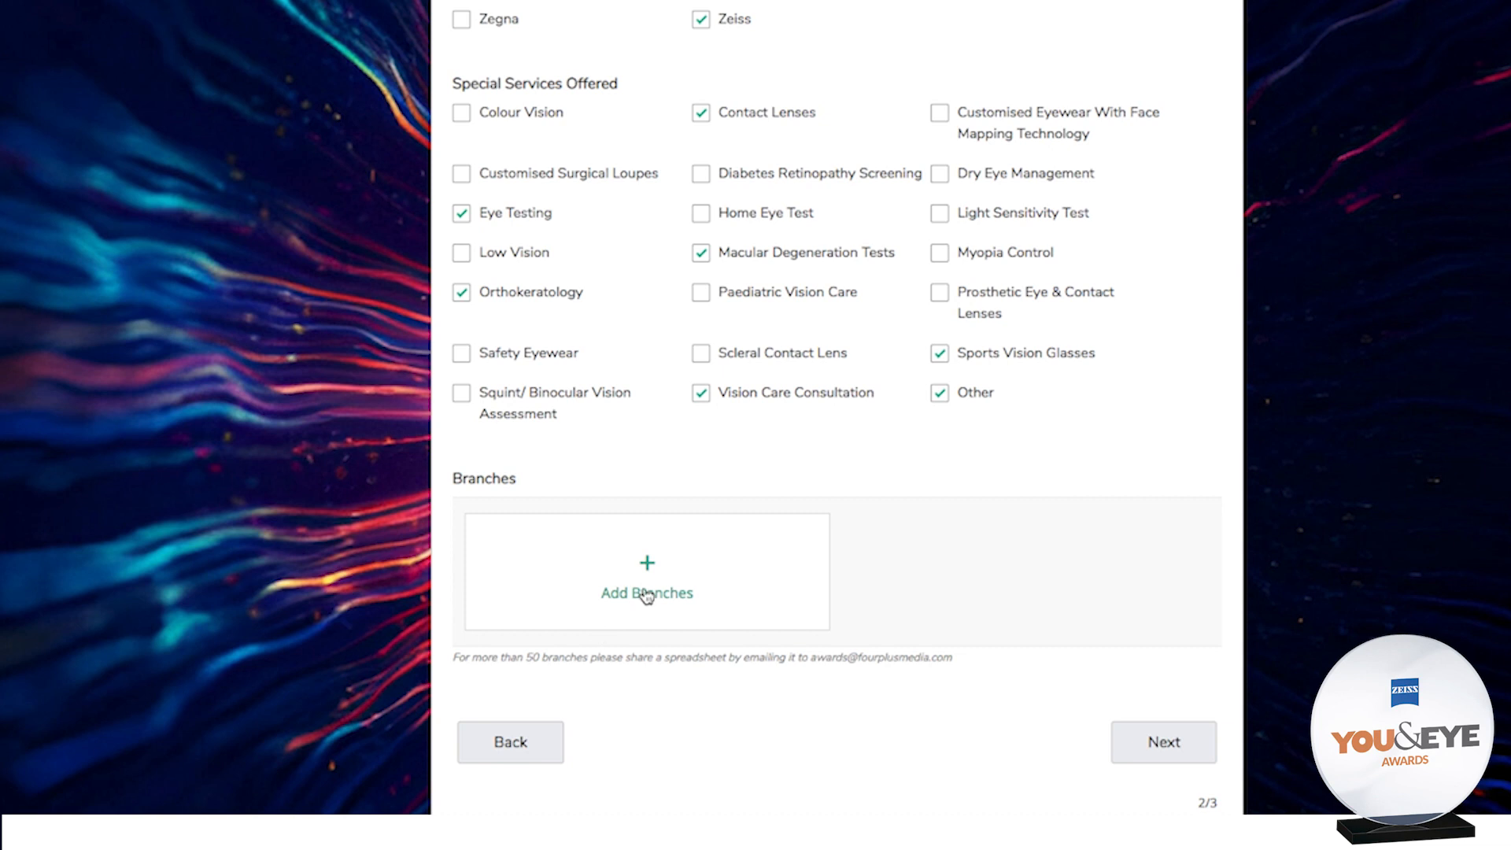
Step: Add a new branch named 'Branch 1' and save it
left_click(646, 593)
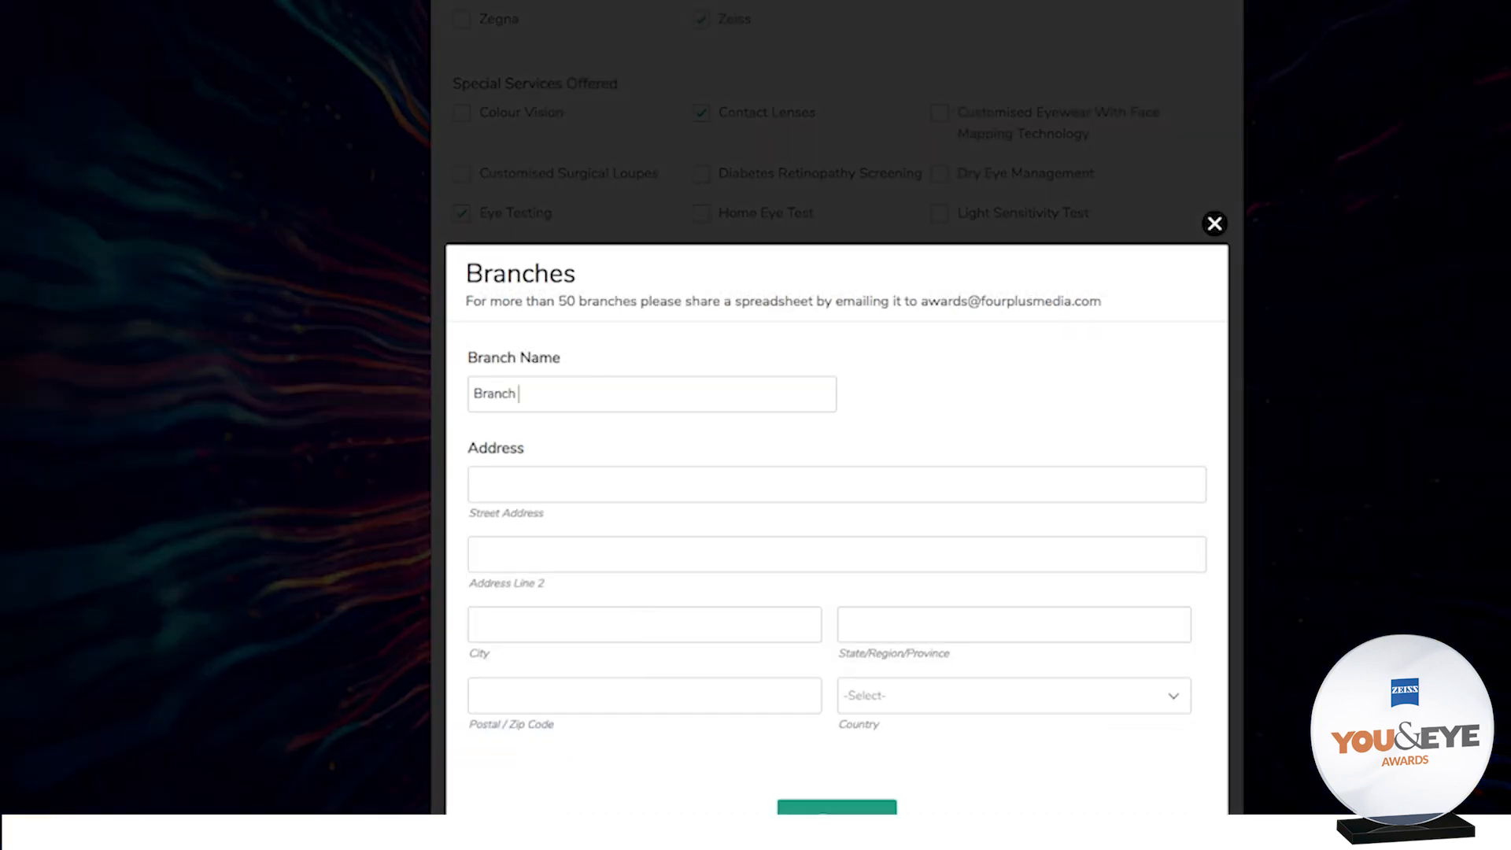
type("1")
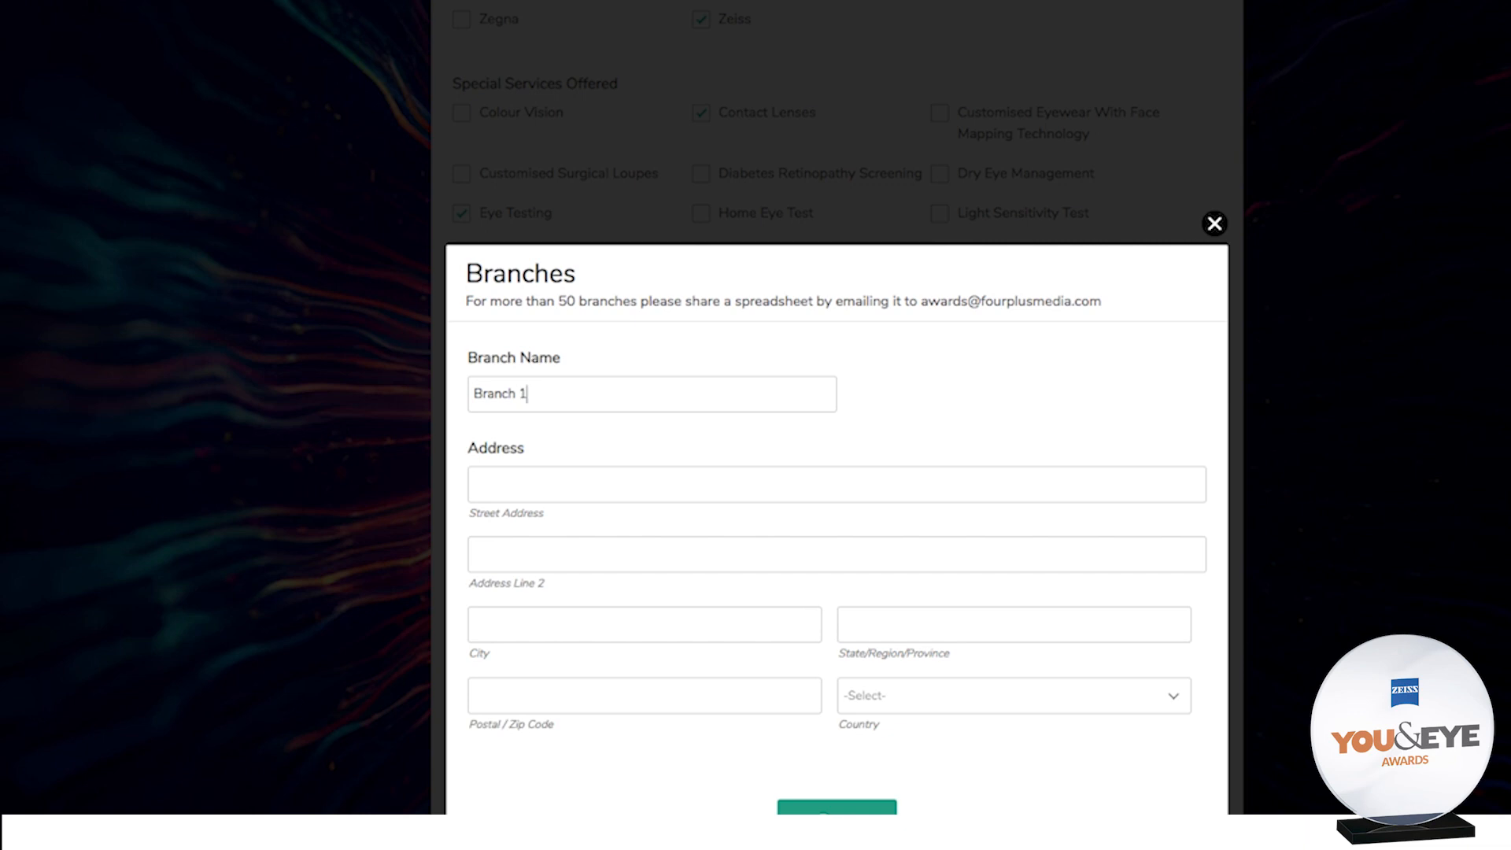
left_click(609, 485)
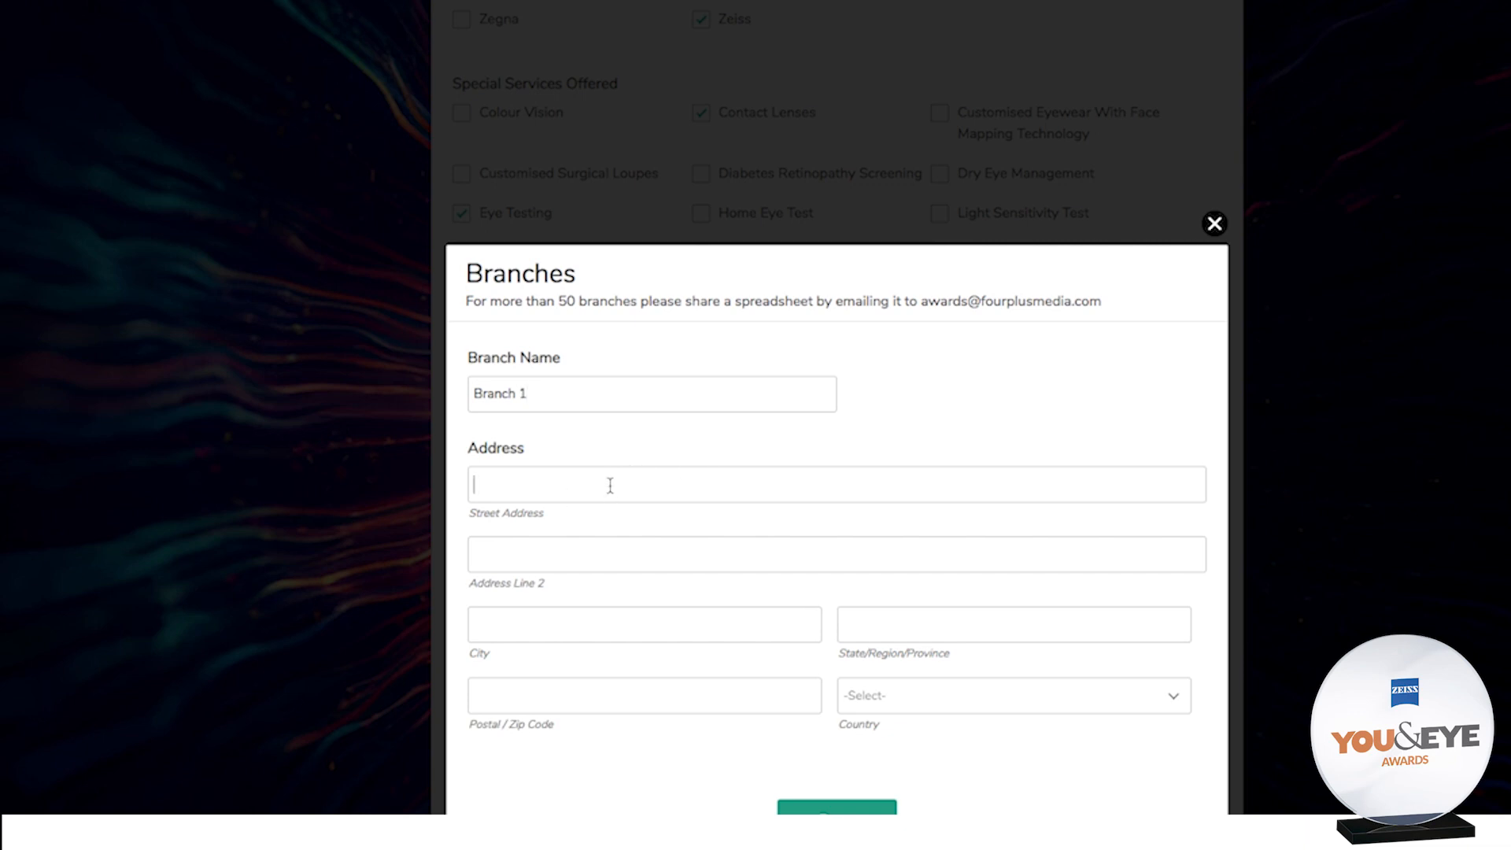
left_click(1214, 224)
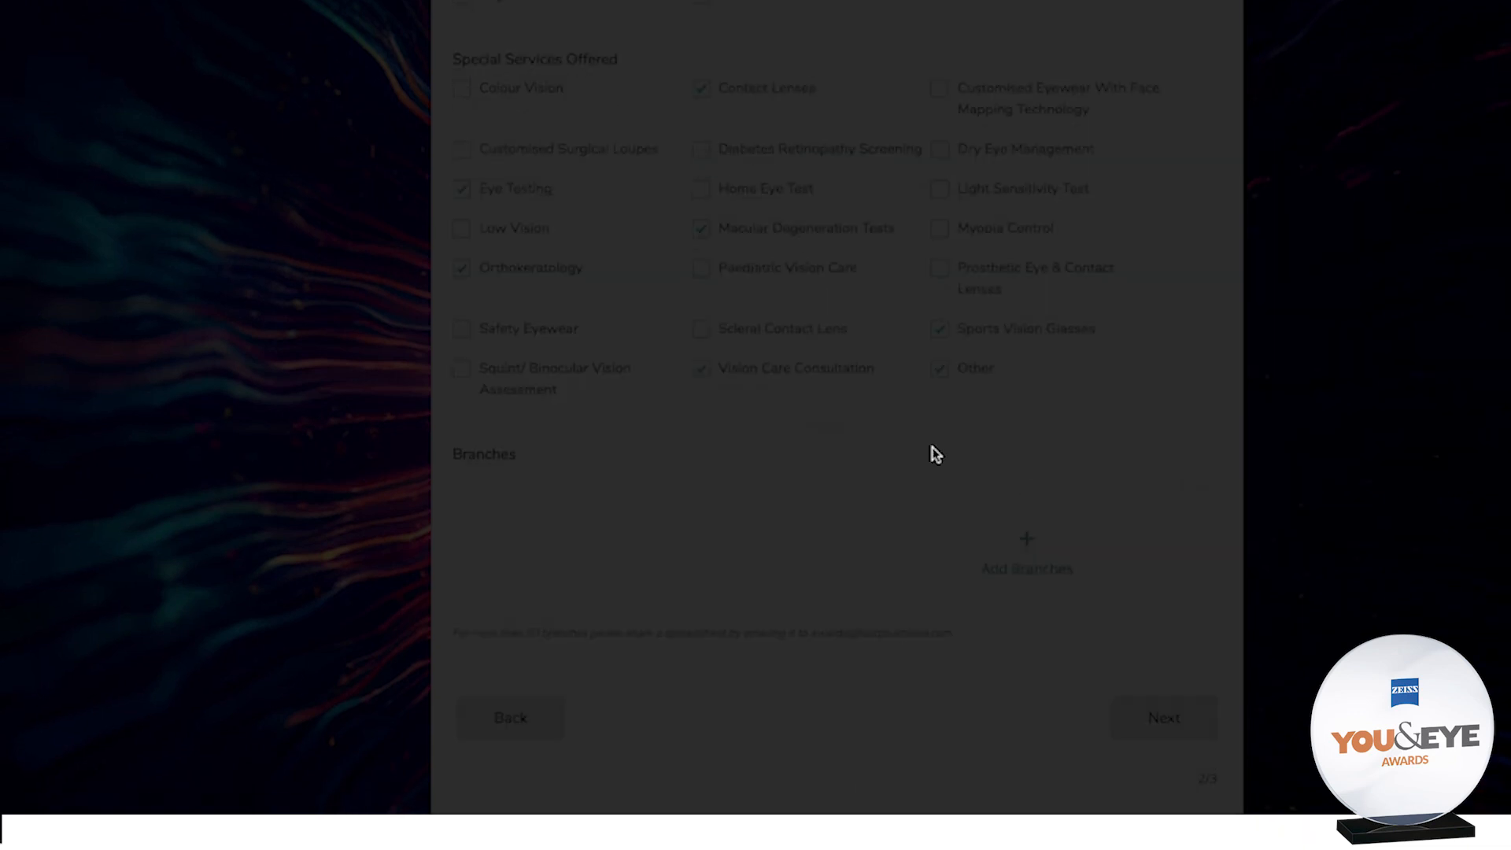
left_click(1163, 718)
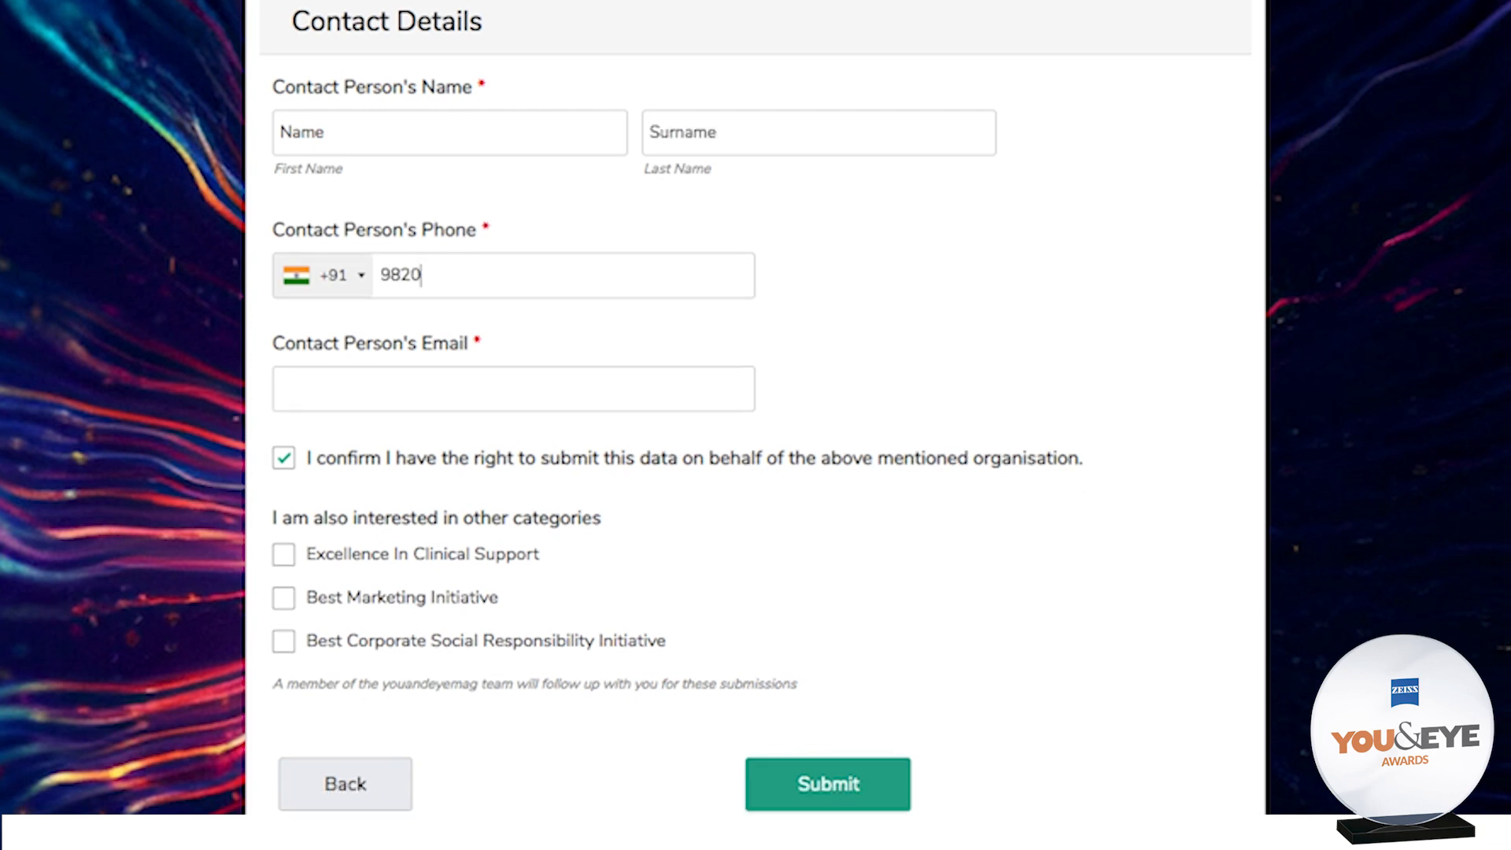
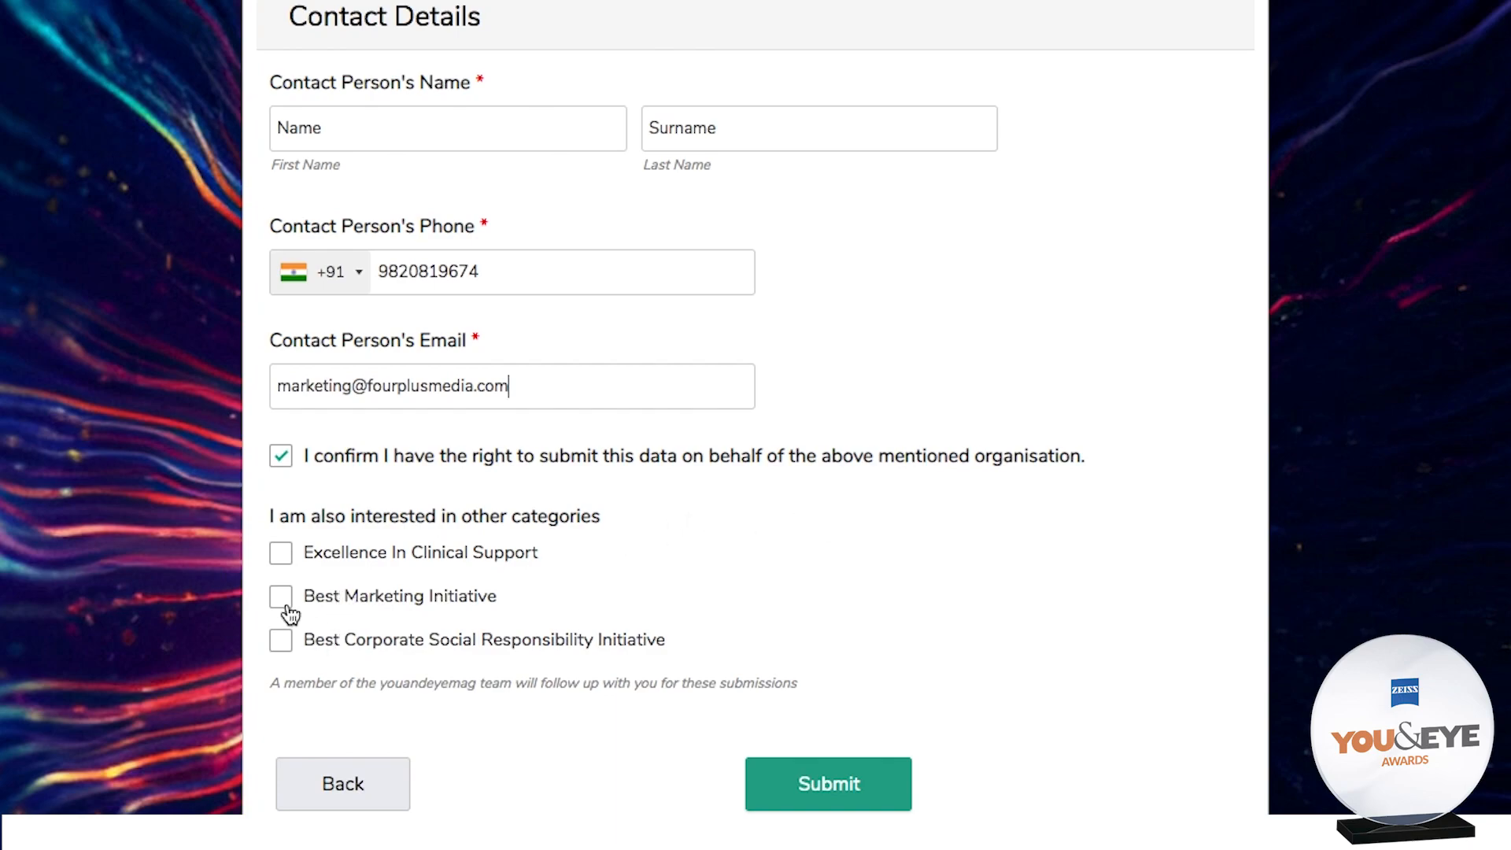
left_click(826, 784)
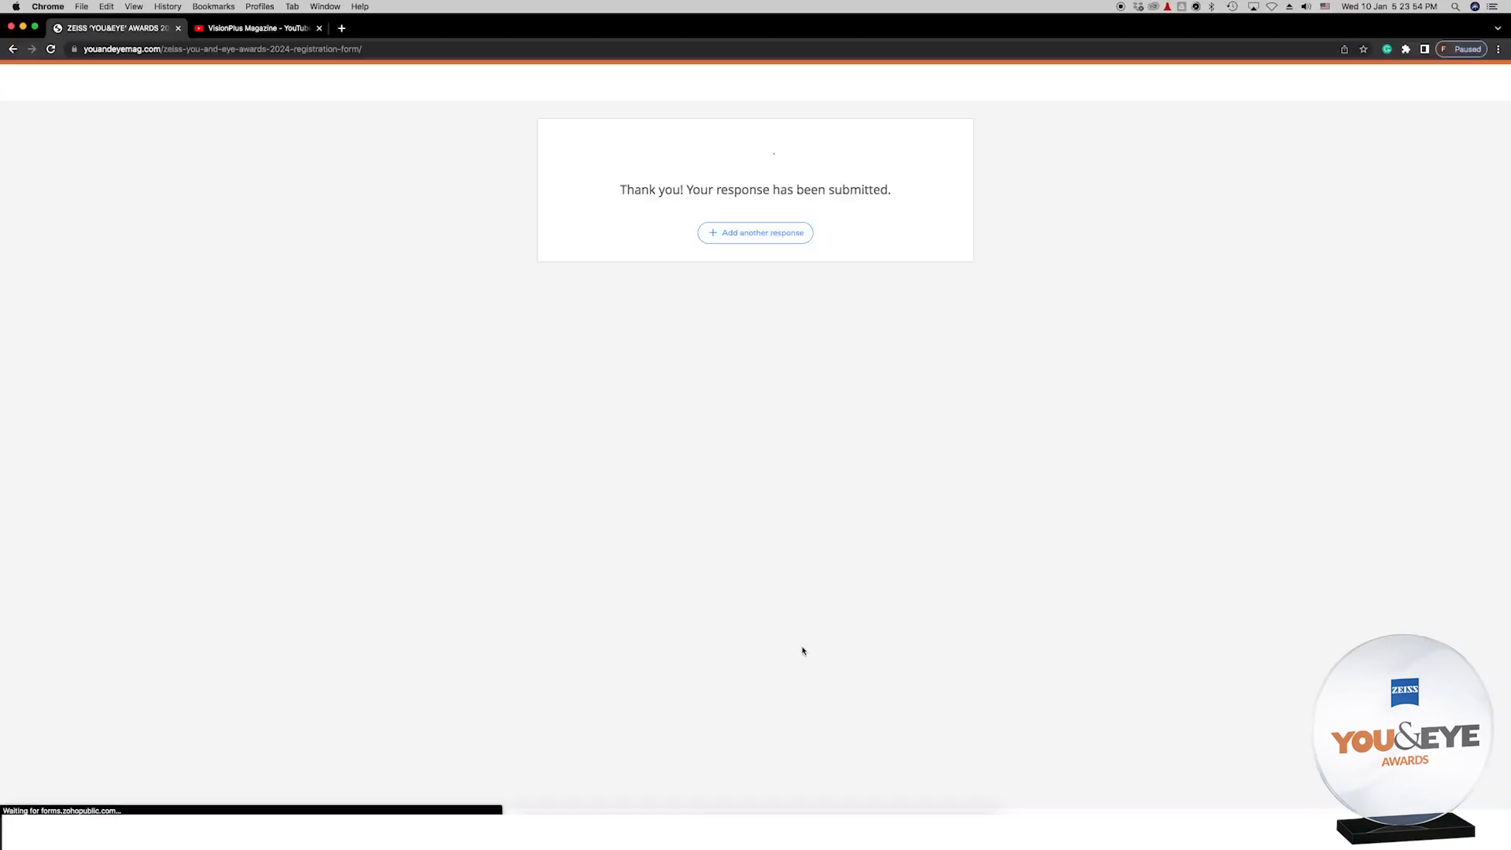